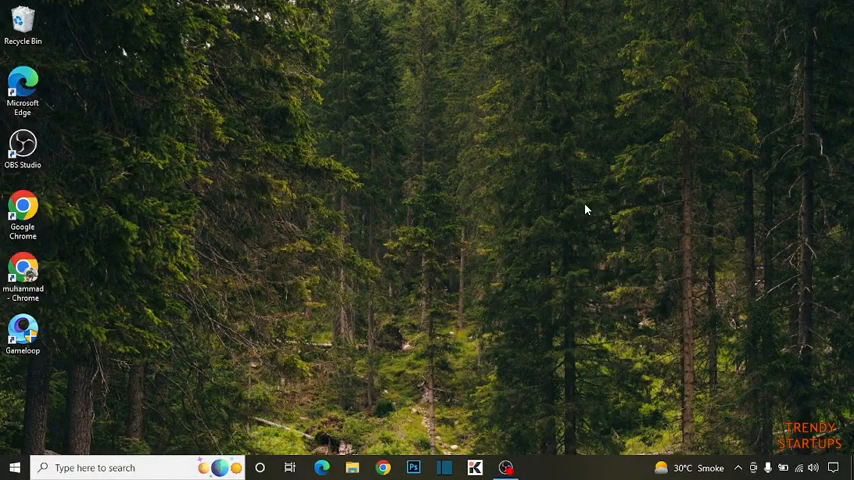
mouse_move(454, 196)
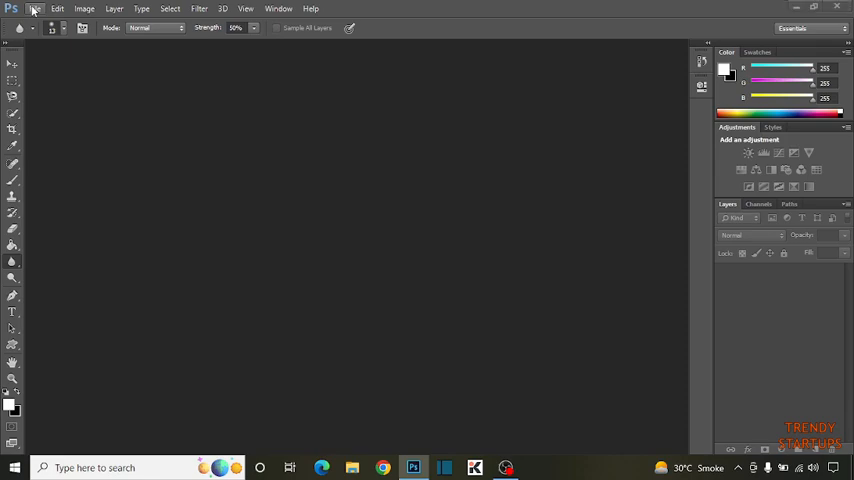
Step: Make a new document 800 by 1000 pixels, Grayscale mode, white background
click(34, 8)
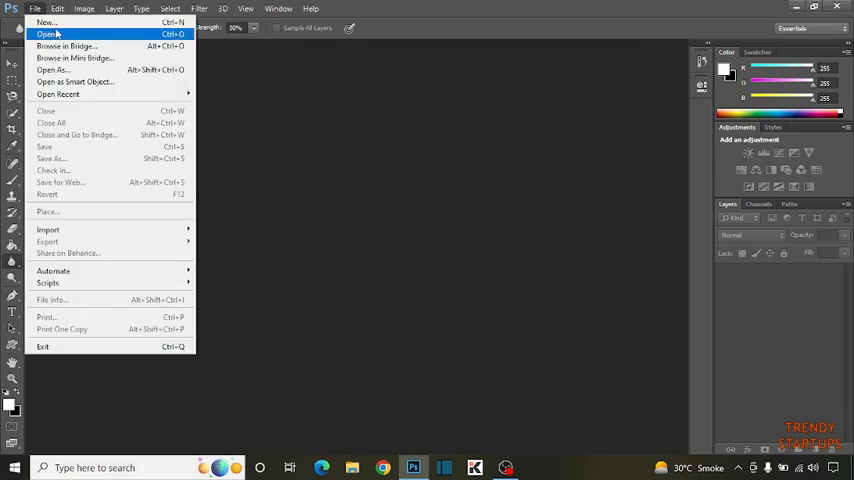
click(46, 22)
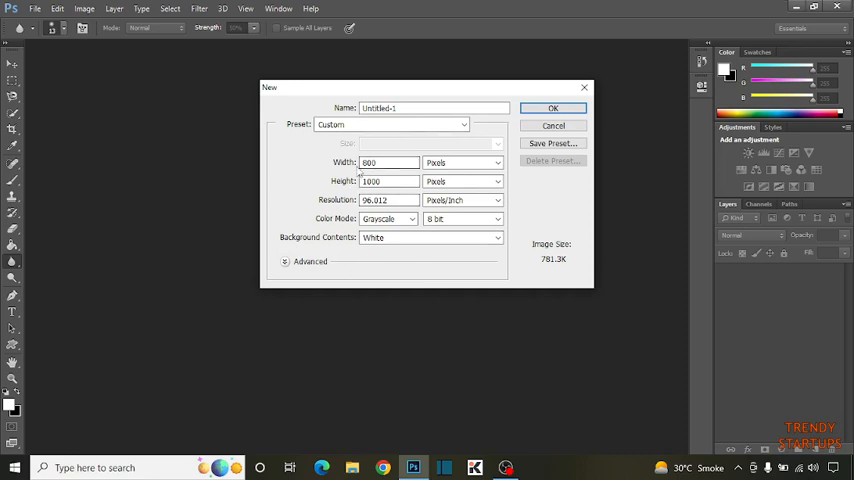
click(388, 180)
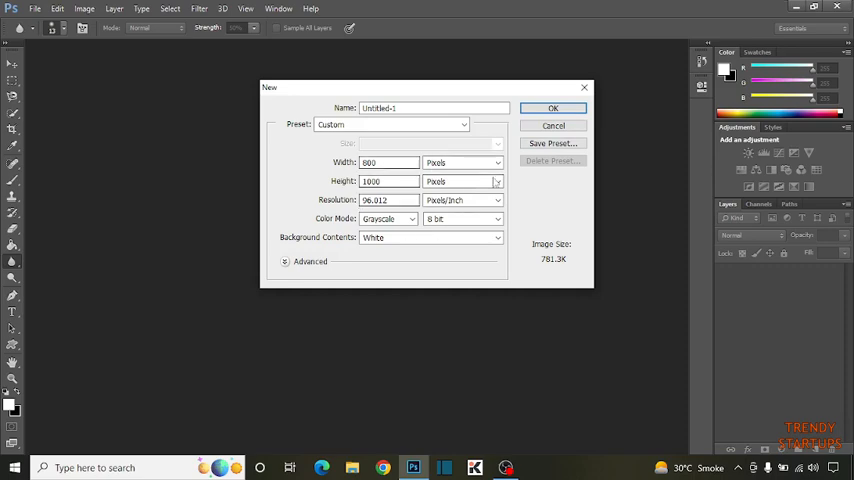
click(552, 108)
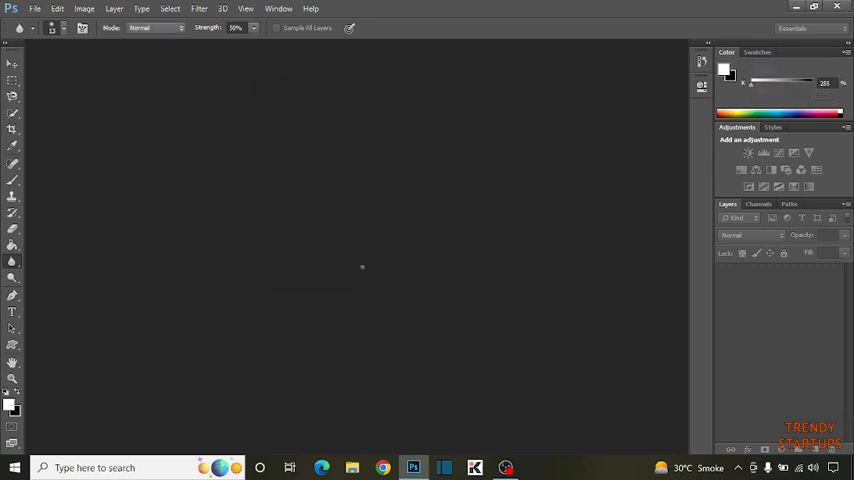
click(36, 8)
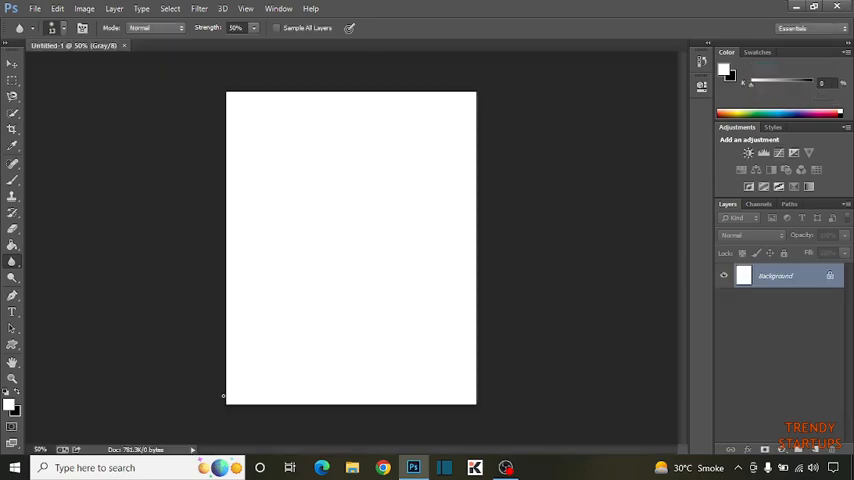
Step: Browse to the Pictures folder to locate the cartoon car image
click(352, 468)
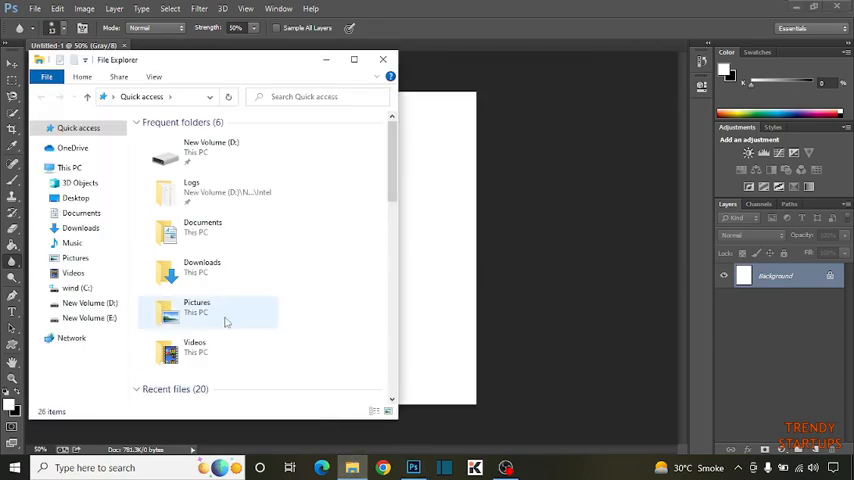
double_click(196, 308)
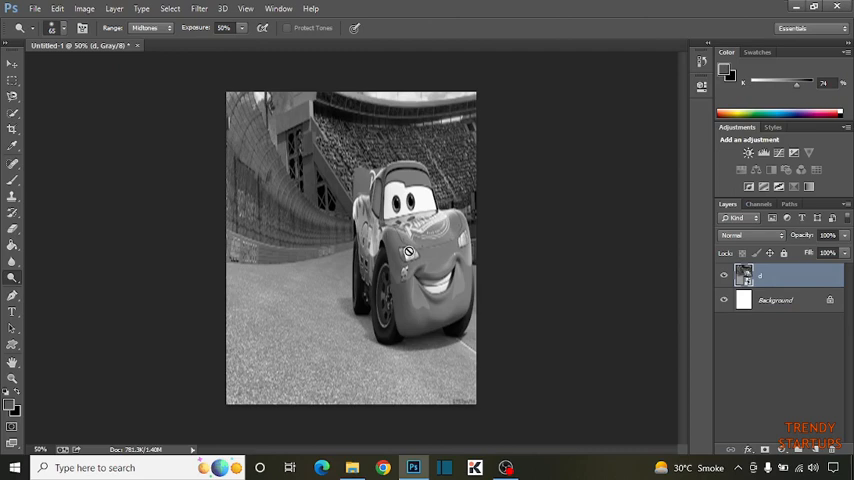
mouse_move(12, 148)
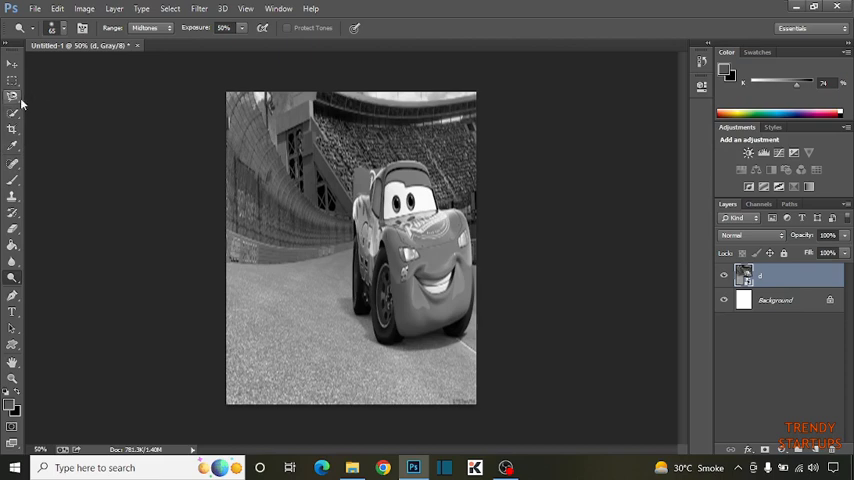
Step: Choose the Polygonal Lasso Tool from the Lasso flyout
click(12, 98)
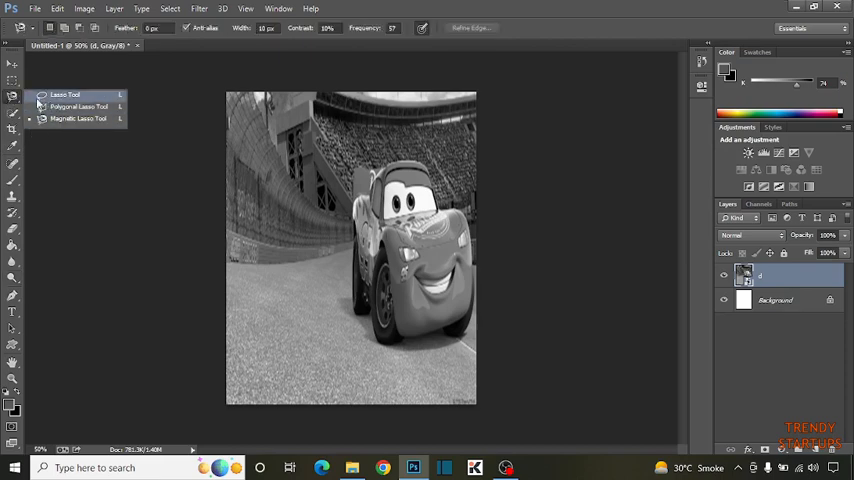
mouse_move(78, 108)
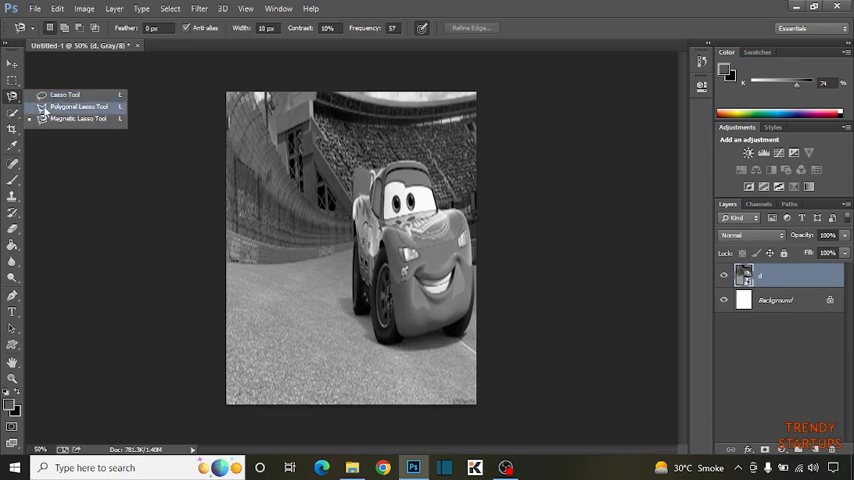
mouse_move(78, 118)
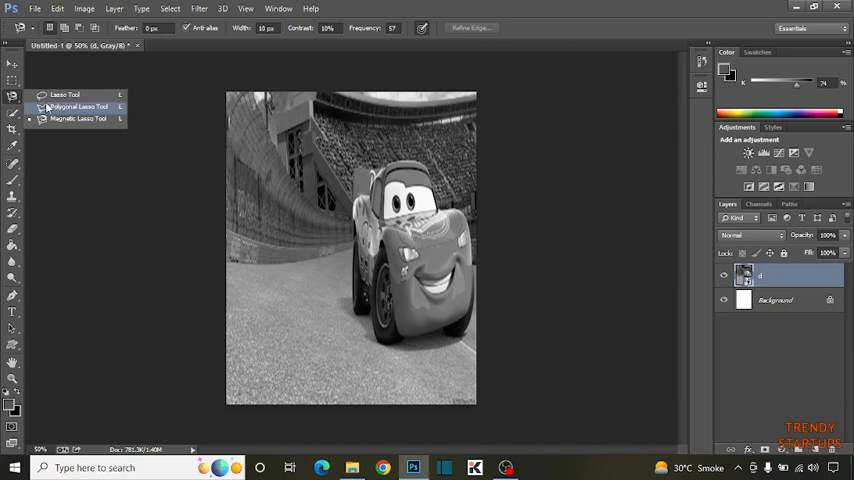
mouse_move(64, 94)
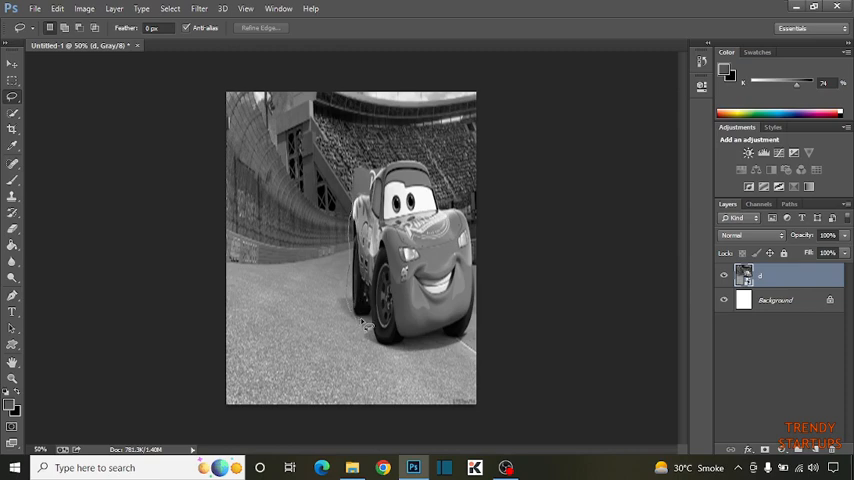
mouse_move(370, 322)
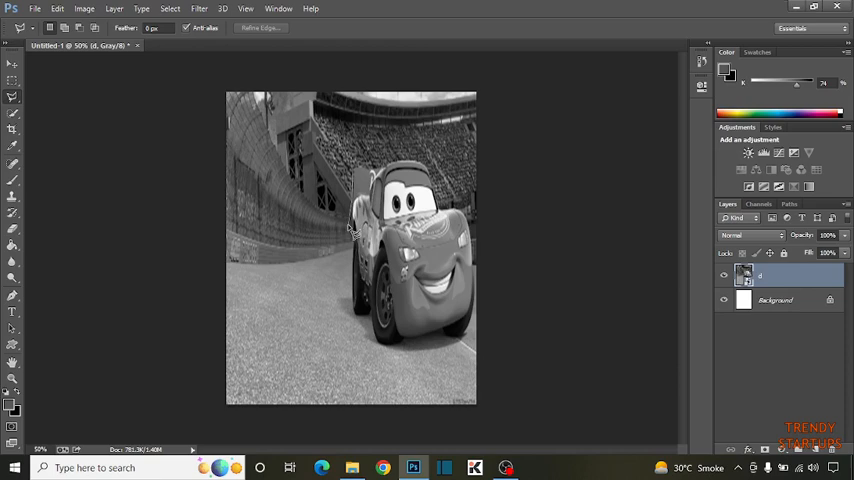
mouse_move(352, 222)
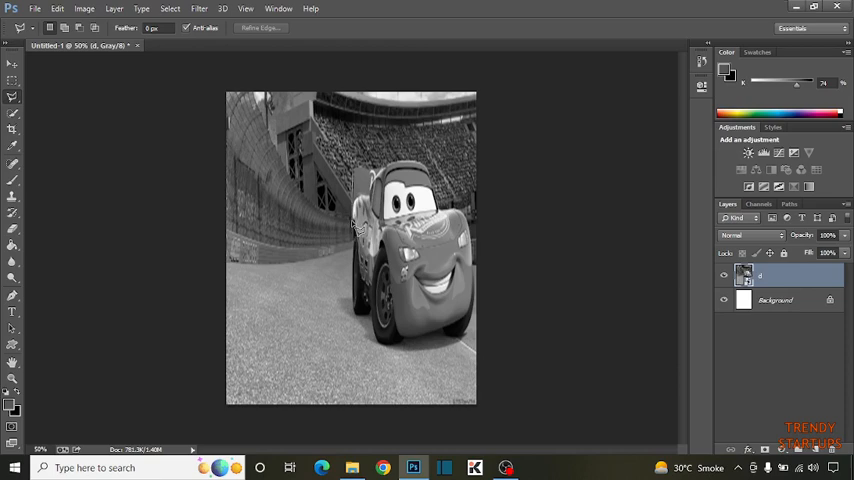
mouse_move(356, 236)
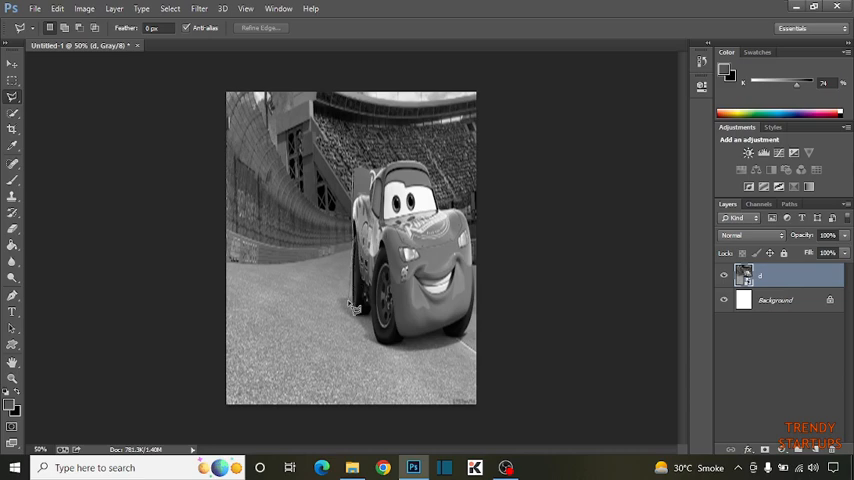
mouse_move(368, 324)
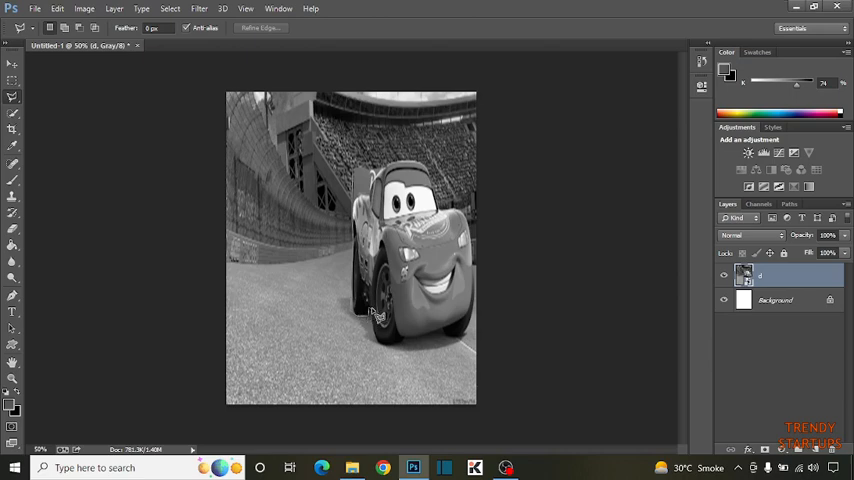
mouse_move(378, 340)
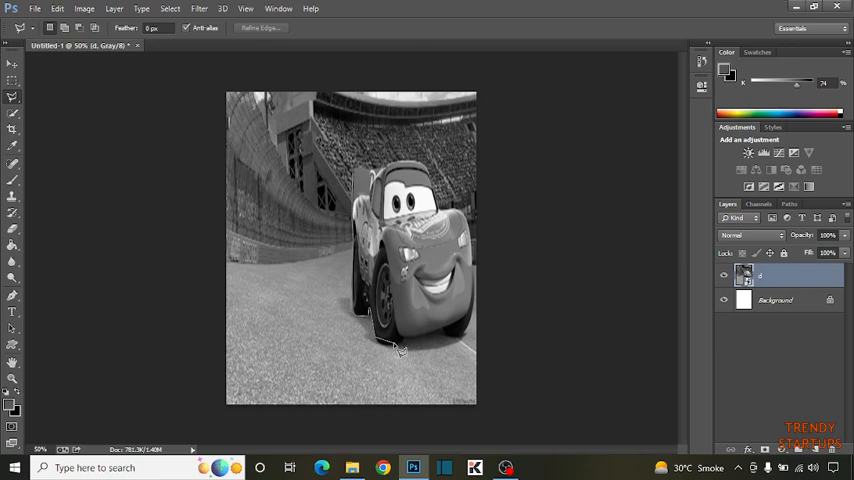
mouse_move(384, 352)
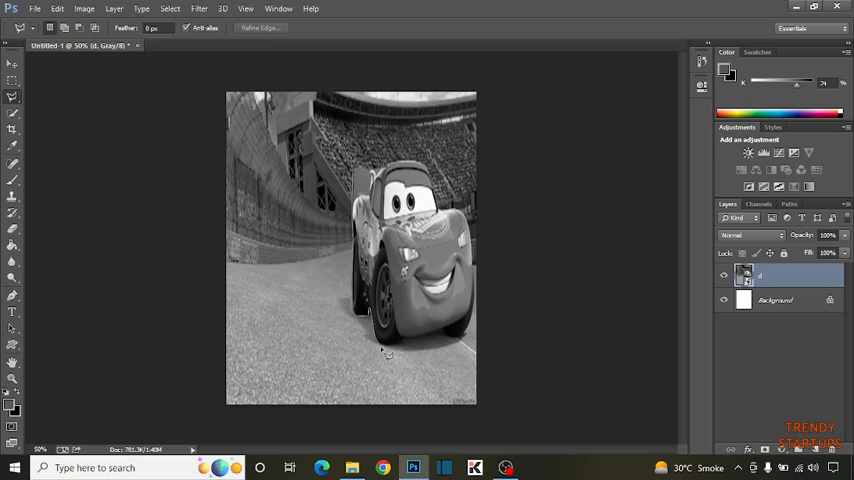
mouse_move(380, 324)
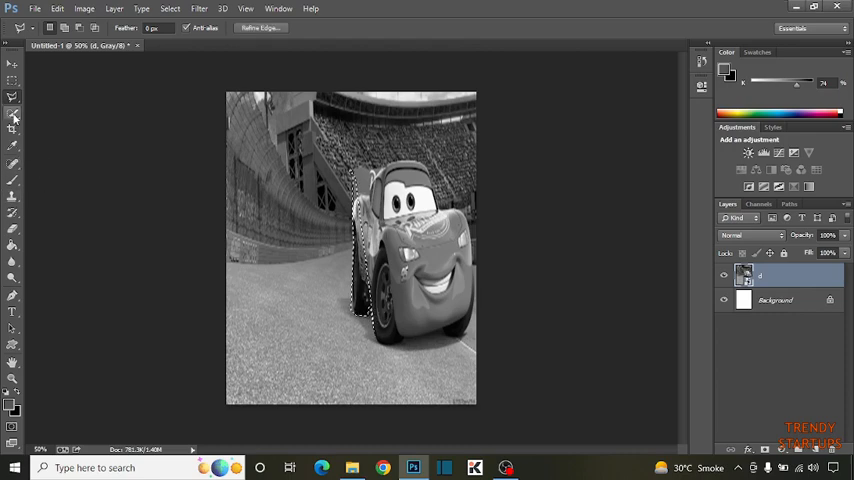
Step: Choose the Magnetic Lasso Tool from the Lasso flyout
click(12, 112)
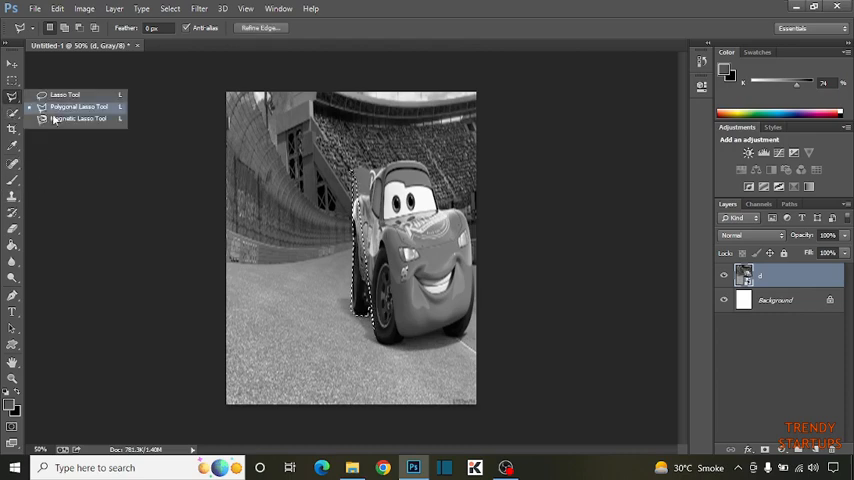
click(84, 118)
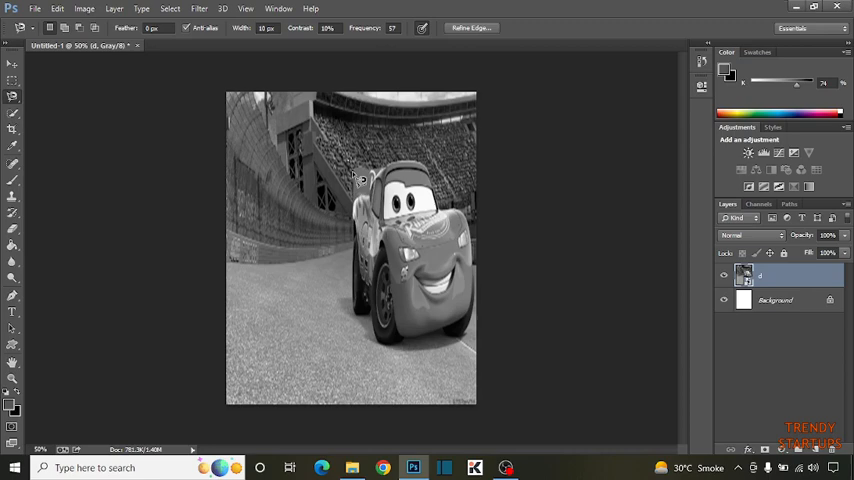
mouse_move(360, 180)
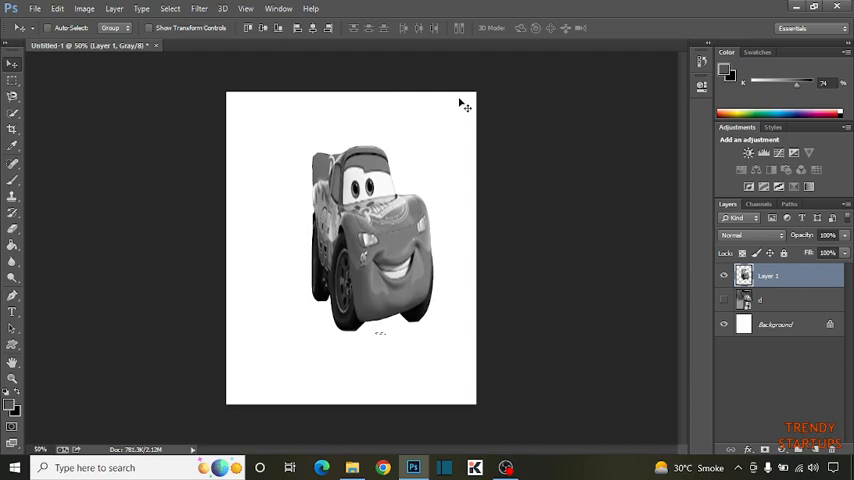
mouse_move(406, 136)
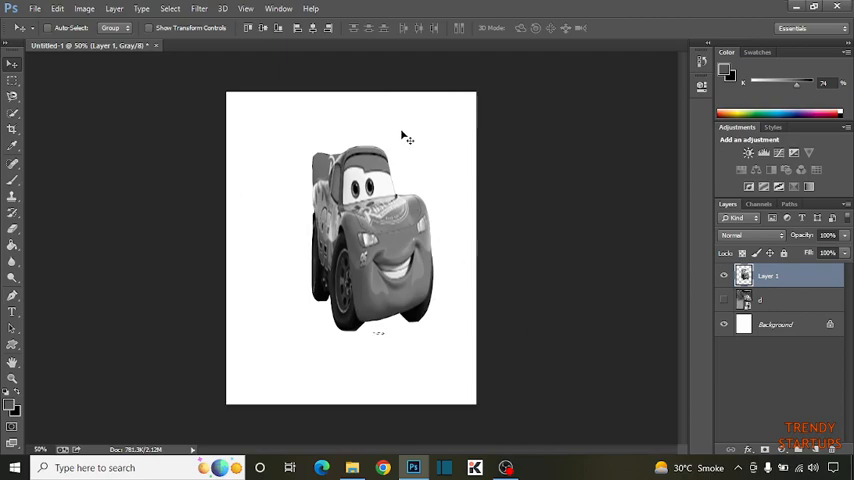